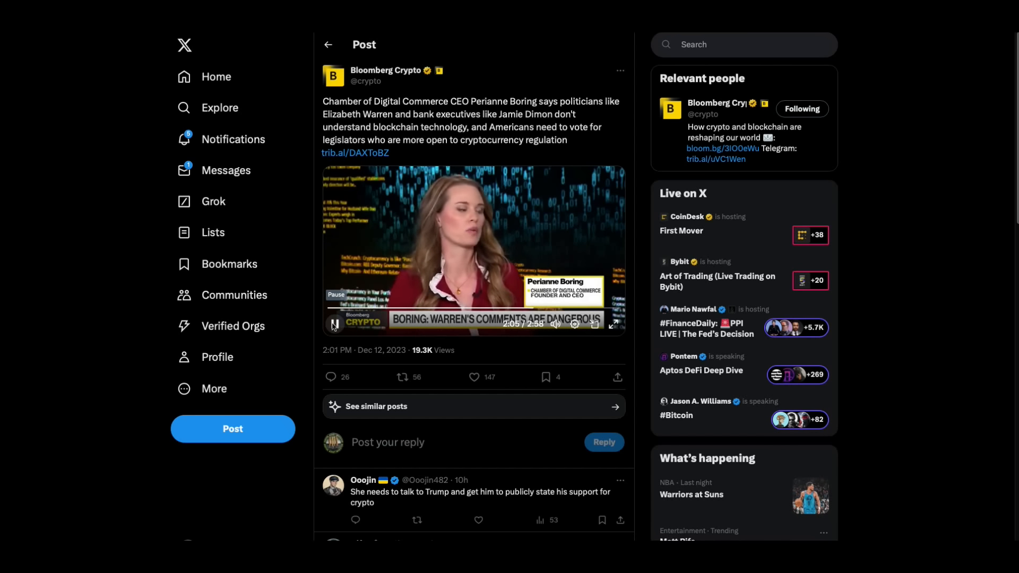
Play the Bloomberg Crypto Chamber of Digital Commerce clip and pause it near 2:57.
left_click(335, 325)
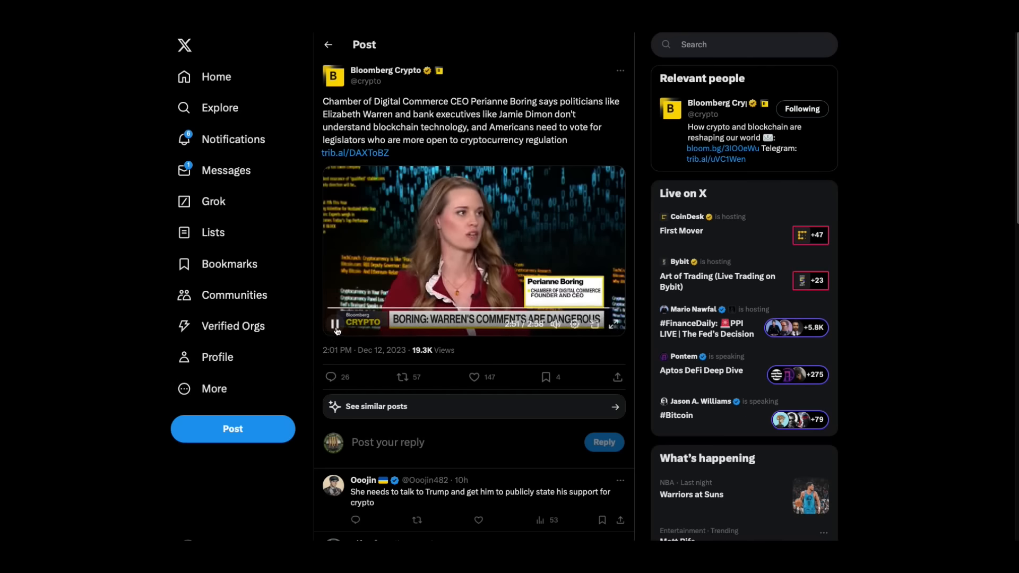
left_click(335, 325)
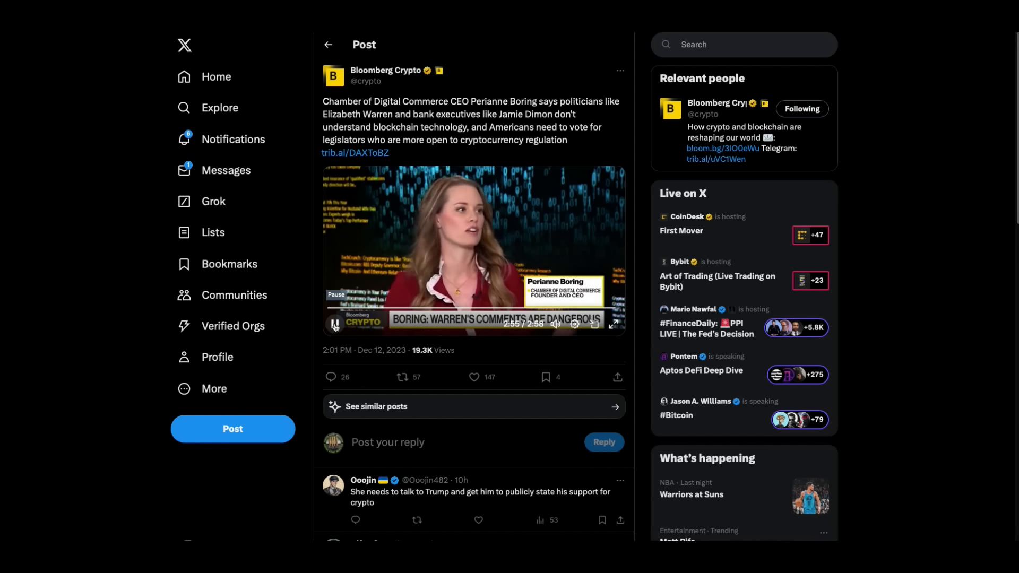
left_click(335, 324)
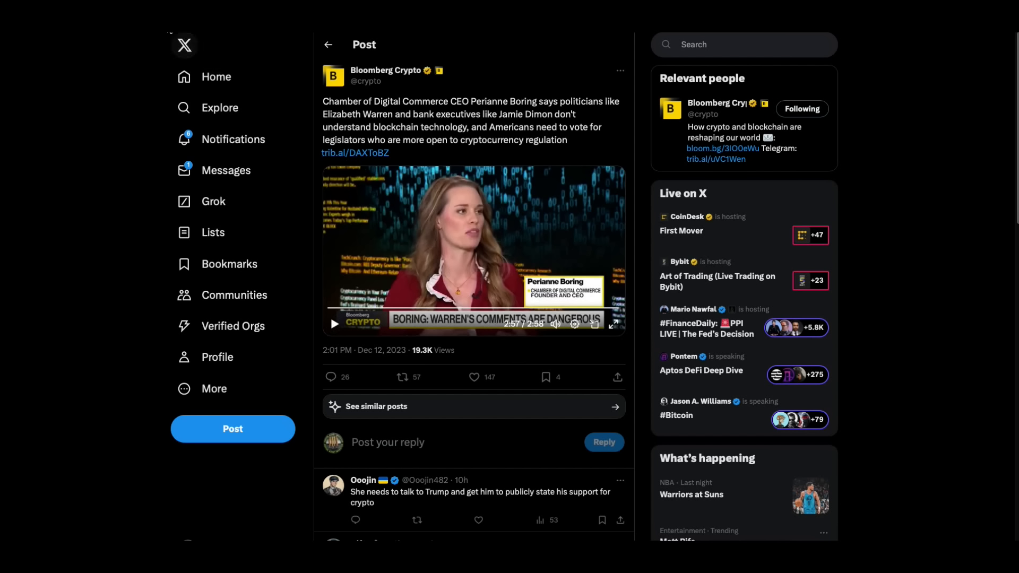
left_click(213, 200)
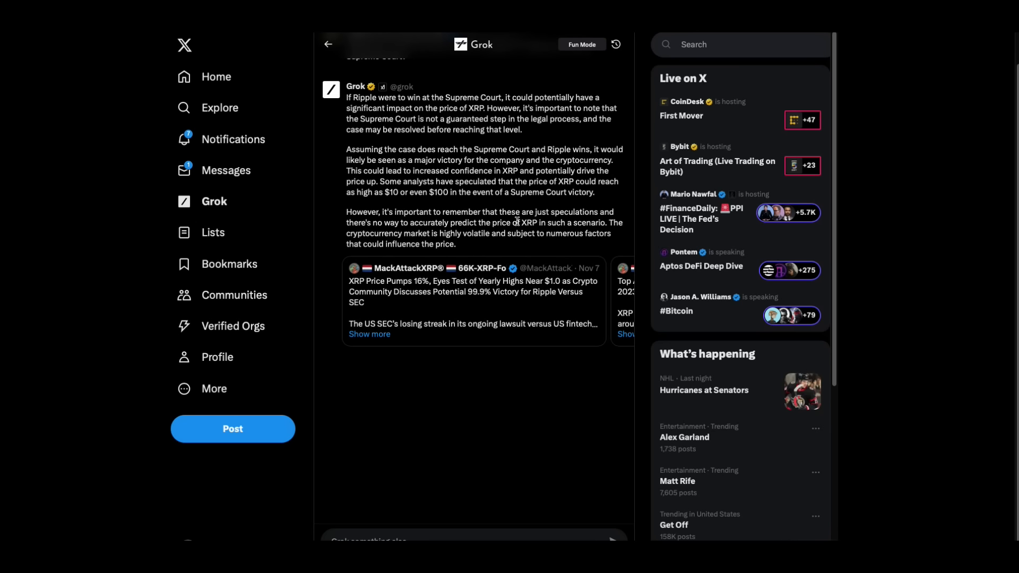
Highlight Grok's sentence on analysts speculating XRP could reach $10 or $100.
left_click_drag(381, 182, 472, 182)
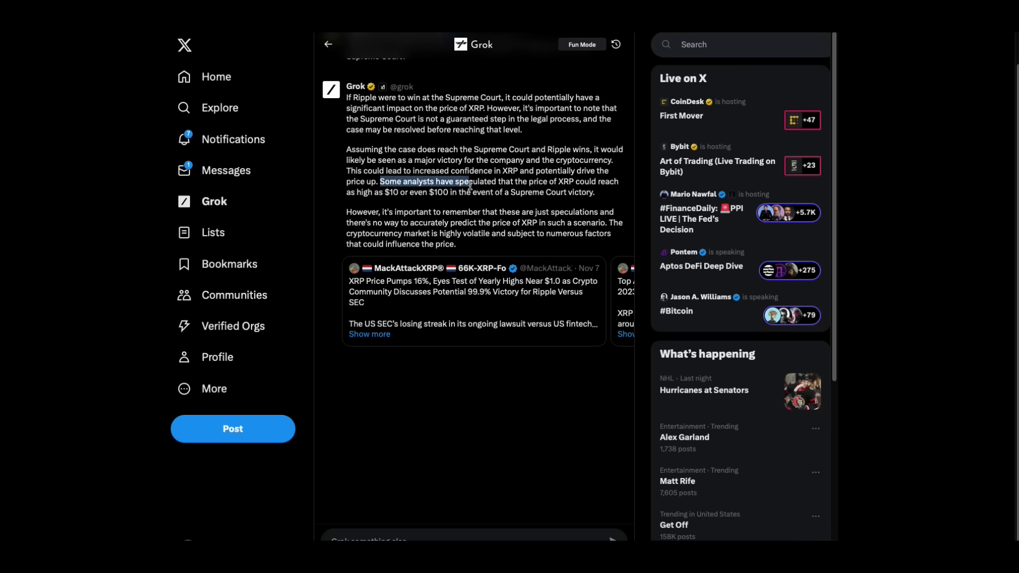
left_click_drag(472, 186, 595, 192)
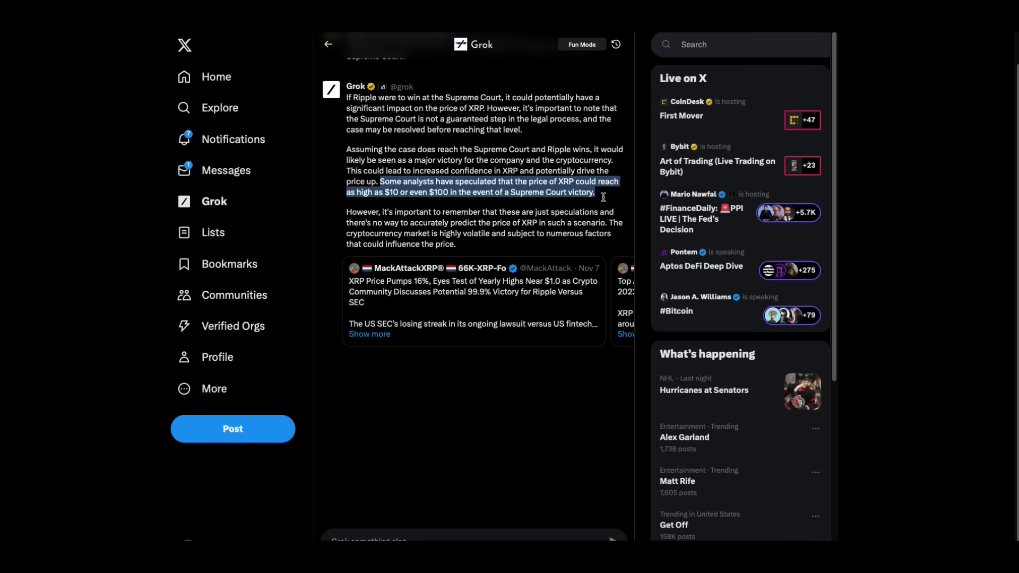
mouse_move(600, 201)
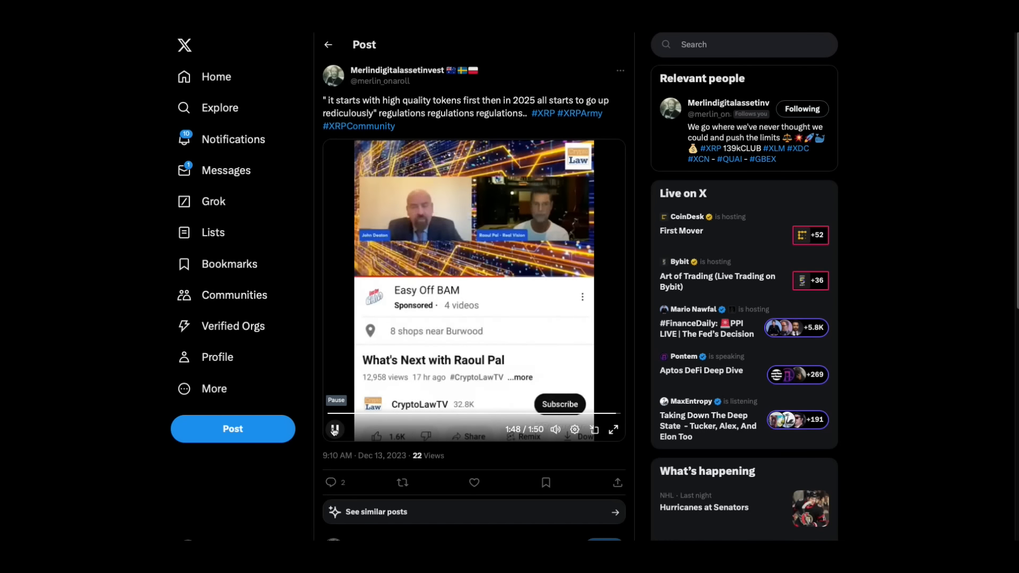
Pause the CryptoLawTV interview clip at 1:48, just before it ends.
left_click(333, 430)
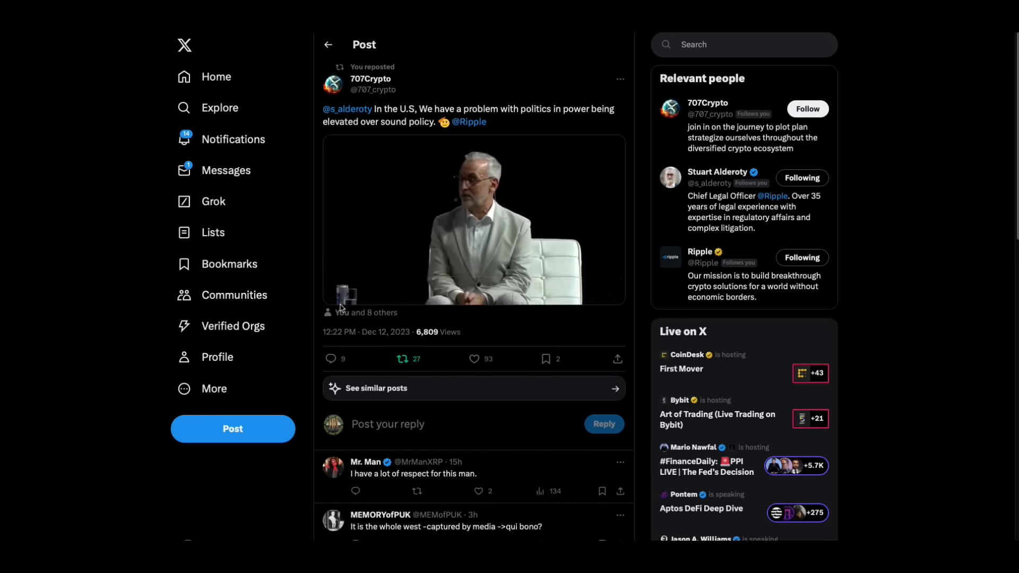
Play the politics-over-sound-policy repost clip and pause it at 1:06.
left_click(335, 293)
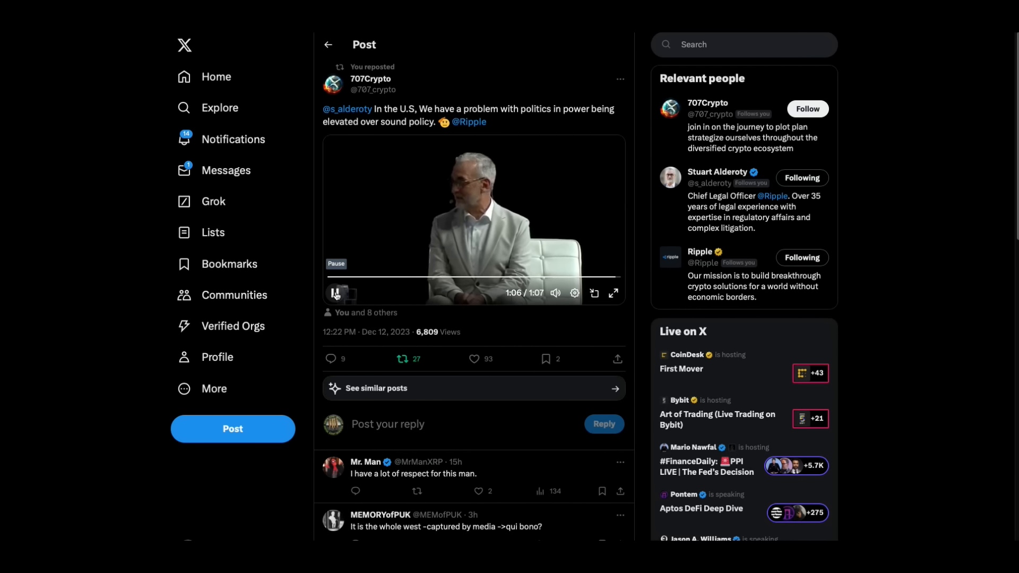
left_click(334, 293)
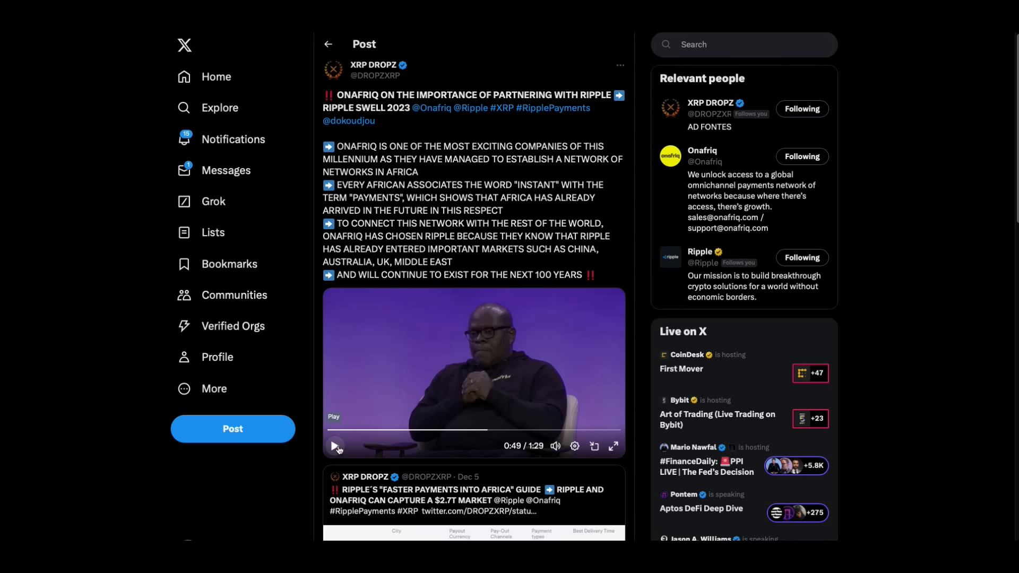
Resume the Onafriq partnership clip, then start the CNBC Cantor Fitzgerald CEO clip.
left_click(337, 449)
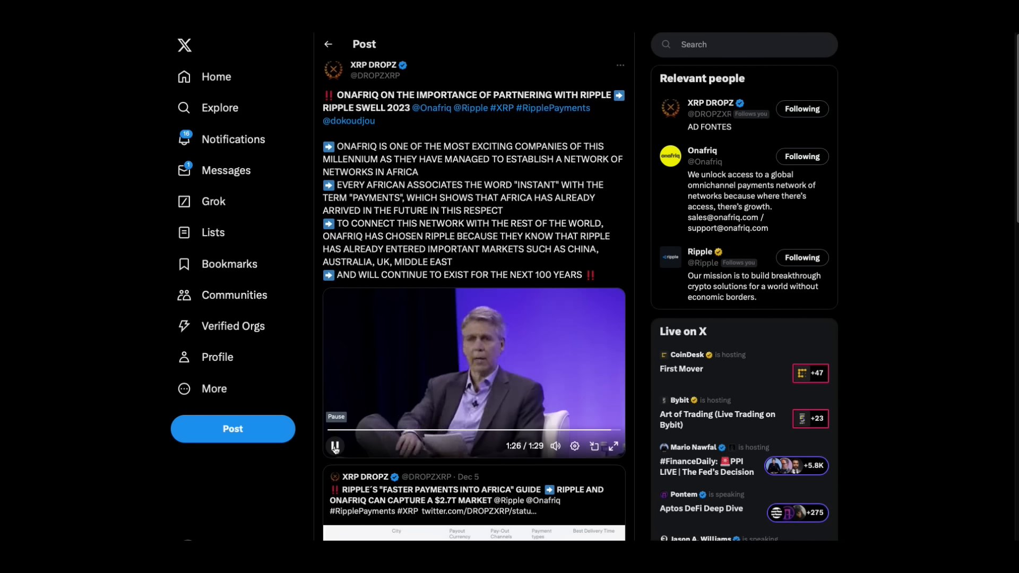
left_click(334, 446)
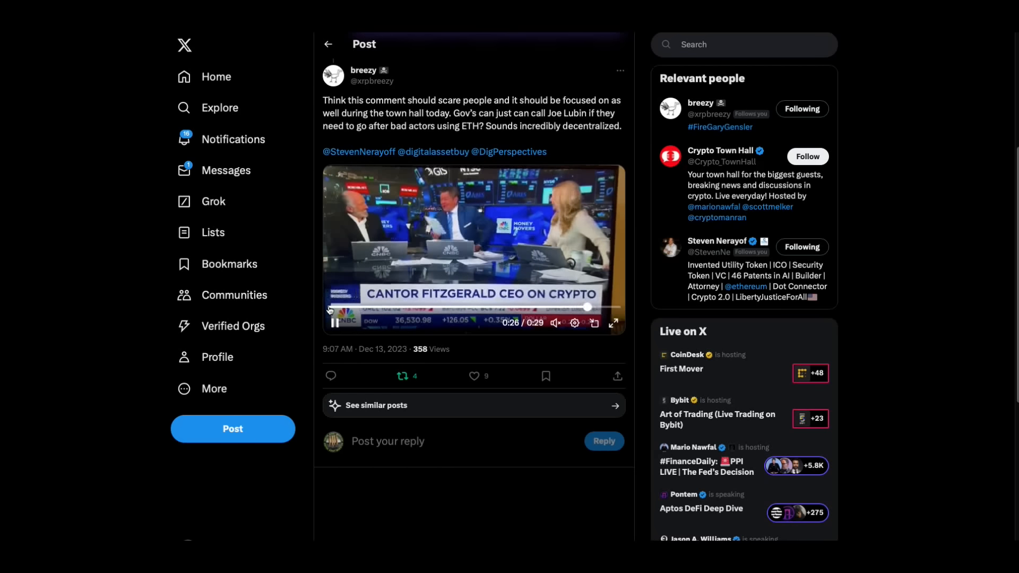
Rewind the Cantor Fitzgerald CEO clip to 0:00 and play it again.
left_click(339, 307)
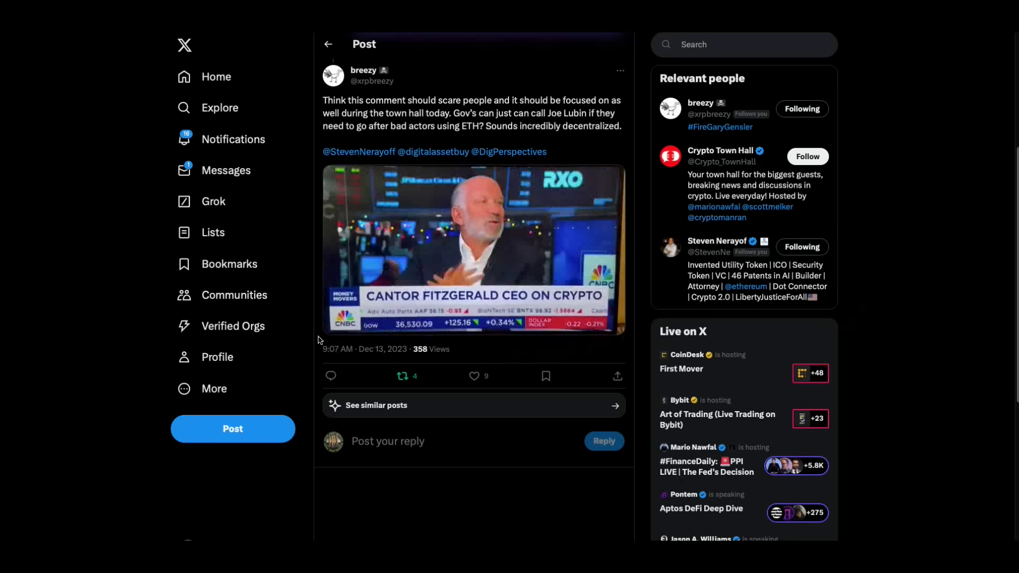
left_click(473, 249)
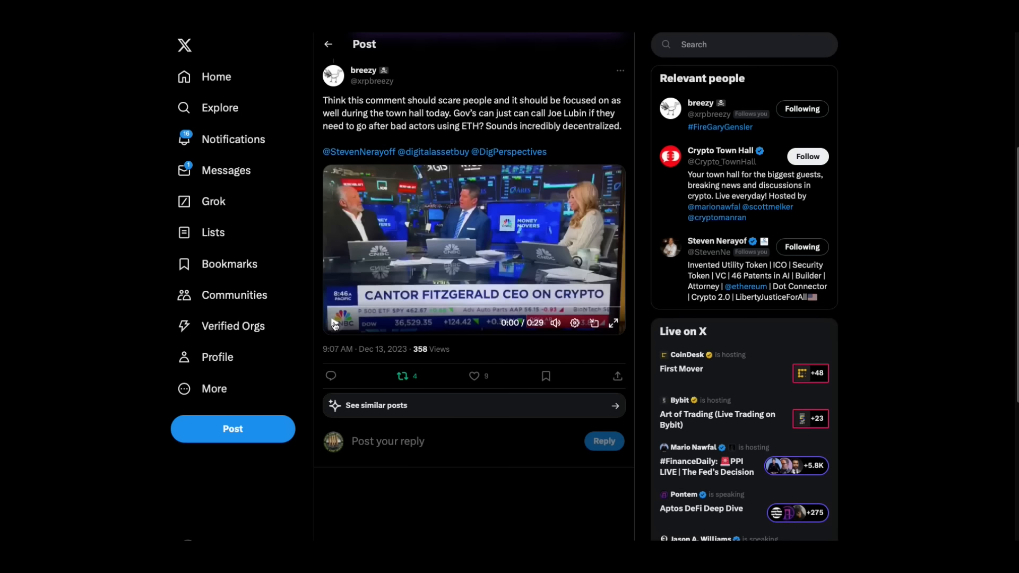
left_click(334, 323)
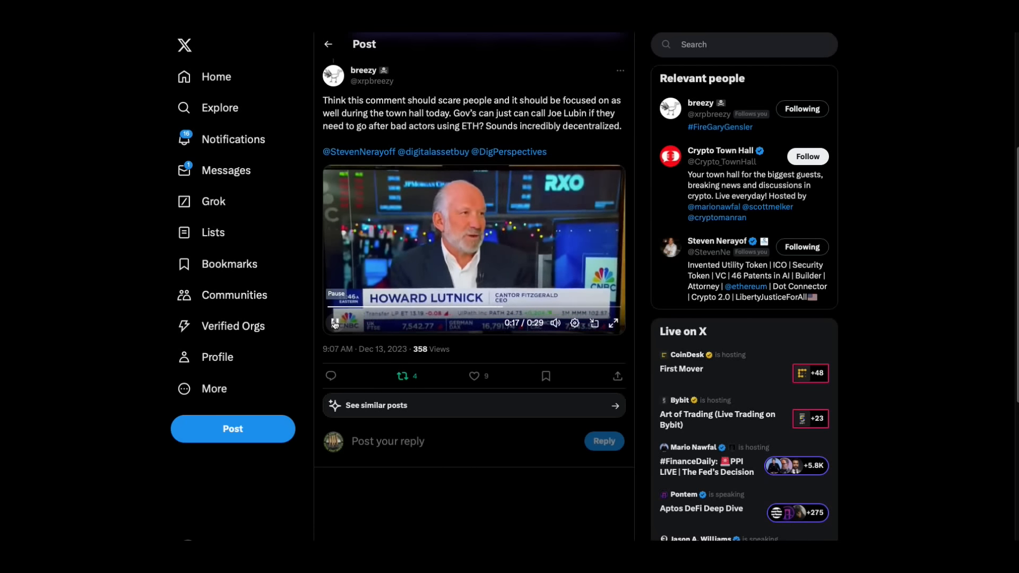
Keep the Cantor Fitzgerald clip playing until it reaches 0:29 / 0:29.
left_click(333, 323)
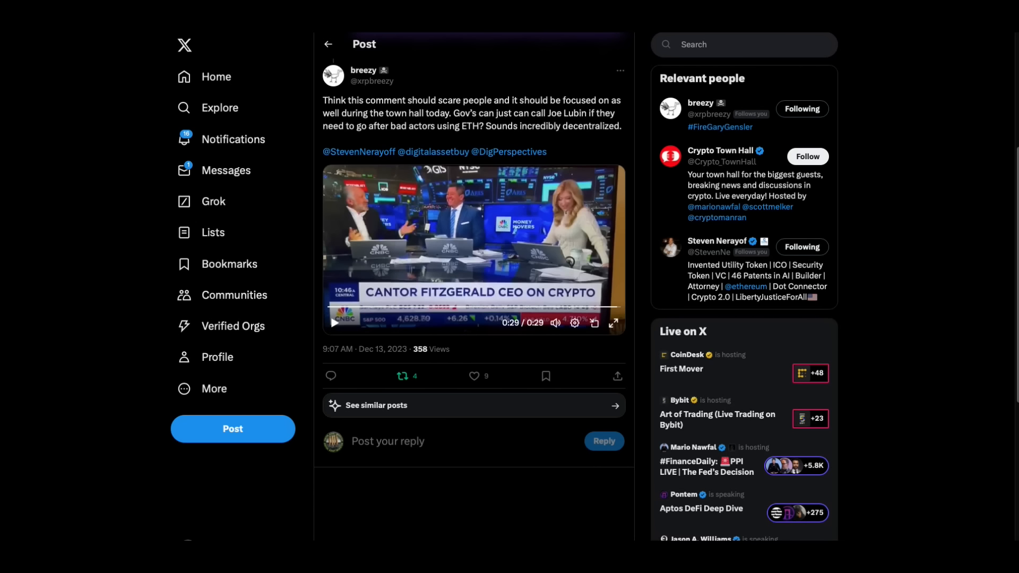
left_click(475, 376)
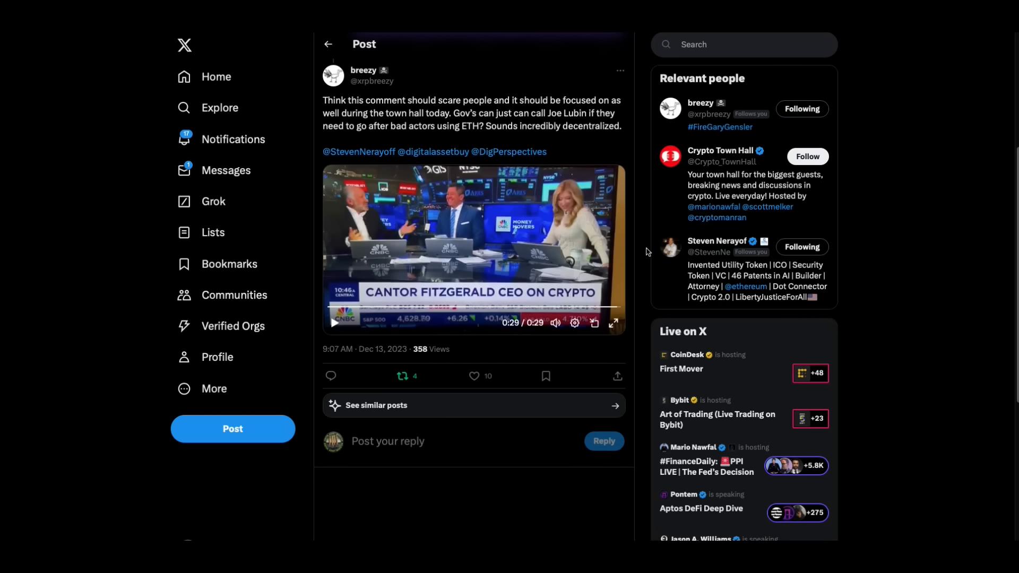
mouse_move(902, 263)
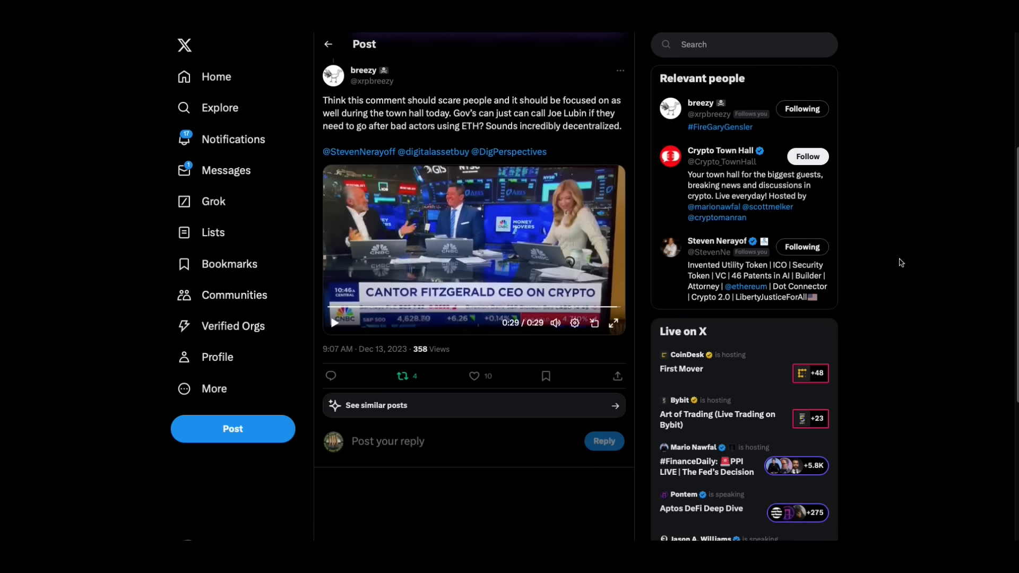
mouse_move(919, 247)
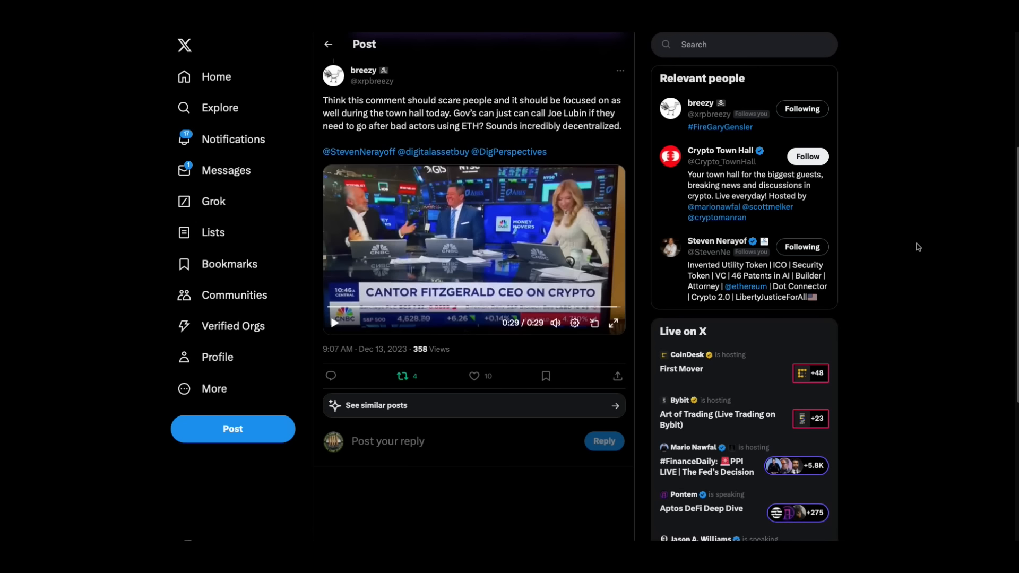
mouse_move(765, 44)
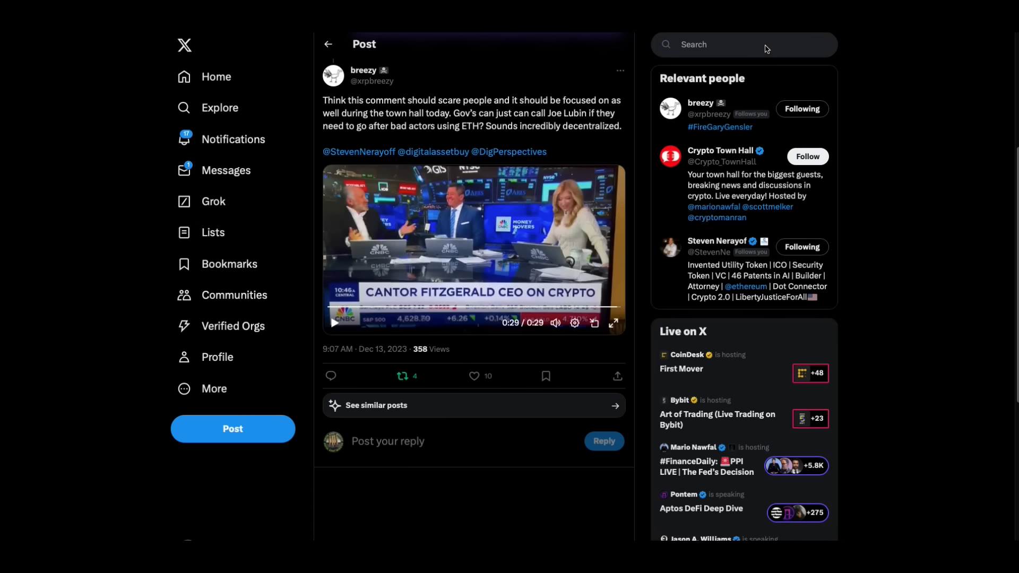